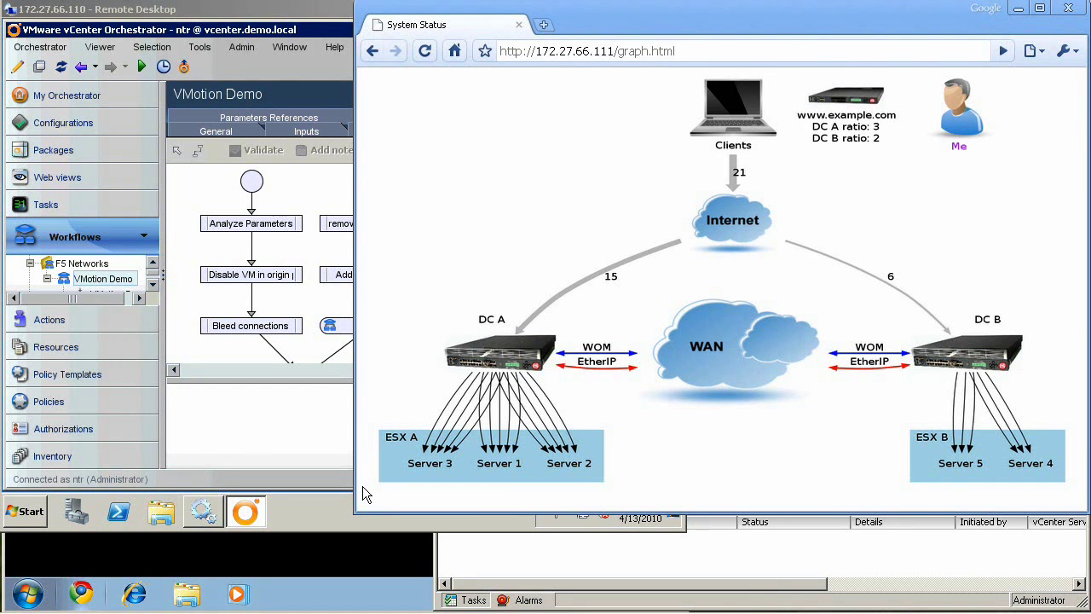
pyautogui.moveTo(680, 554)
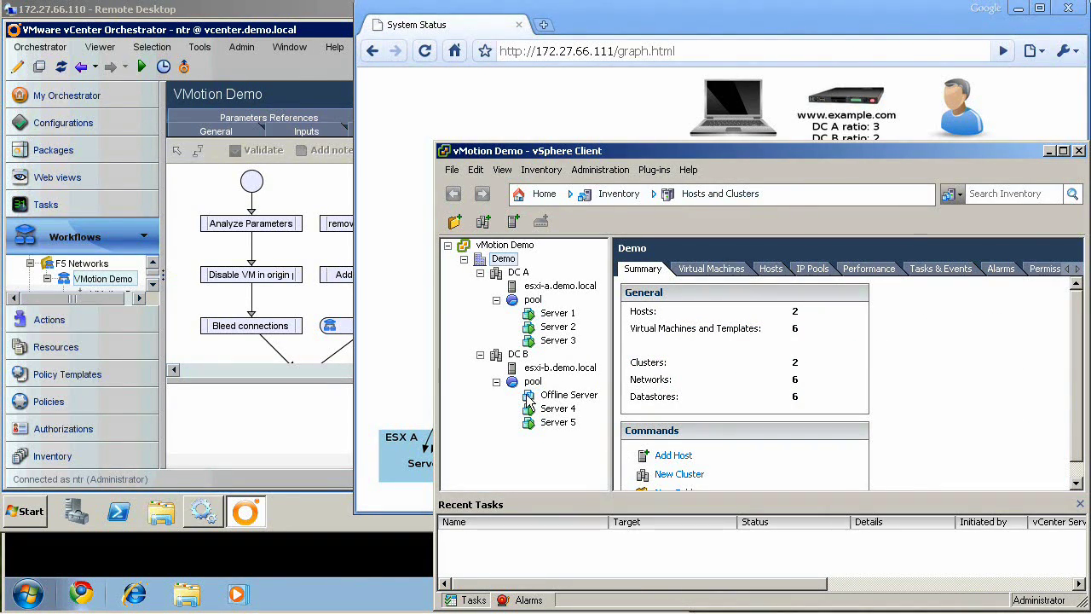
# Migrate the Offline Server's storage to nfs-a-unoptimized in the DC B pool, keeping the same disk format.
pyautogui.rightClick(556, 312)
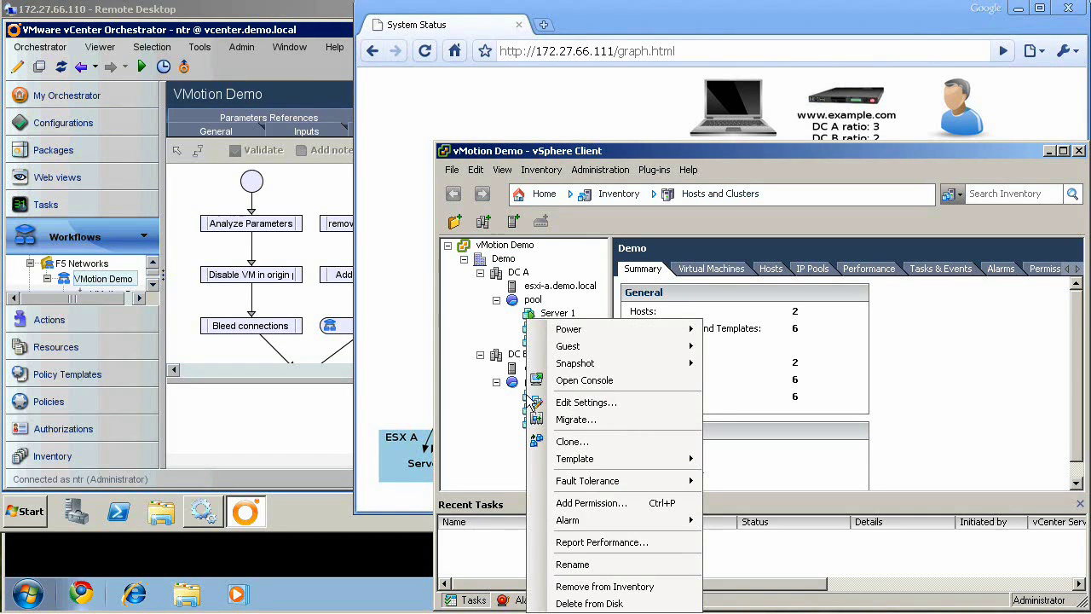
pyautogui.moveTo(576, 420)
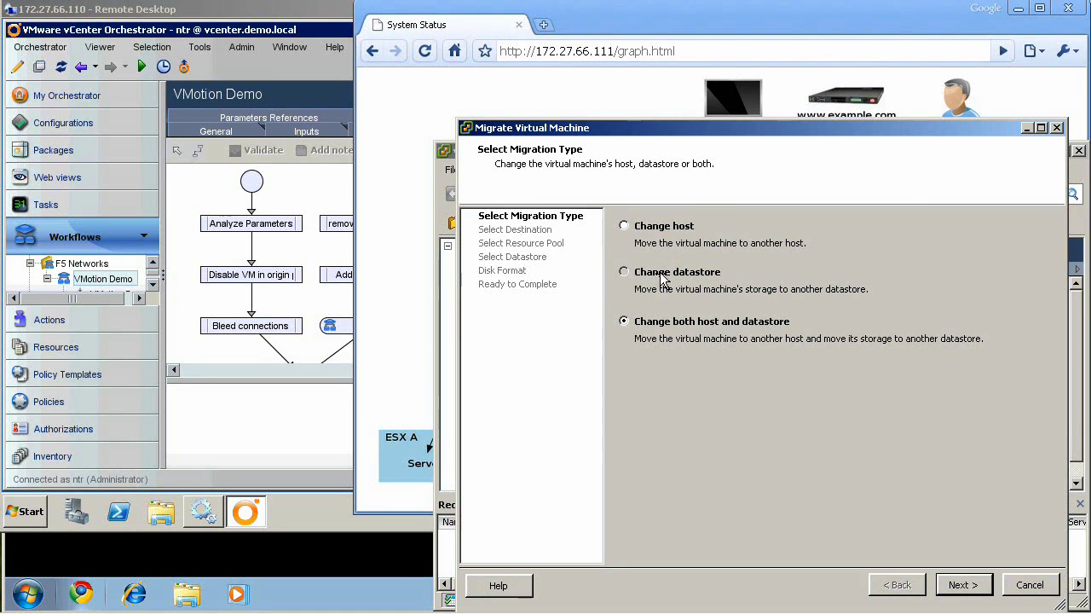
pyautogui.click(624, 271)
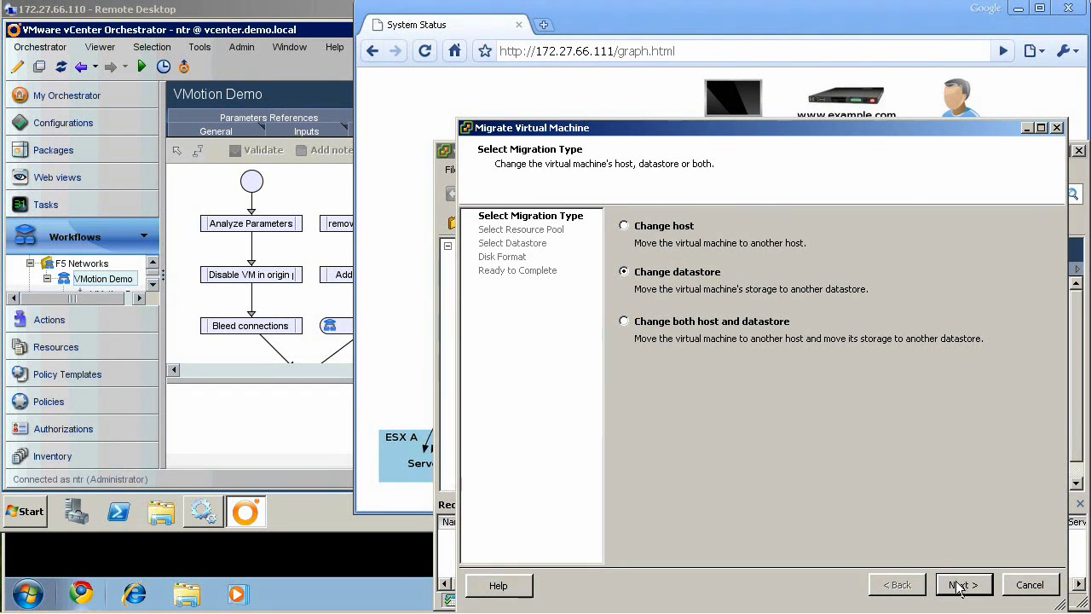
pyautogui.click(964, 583)
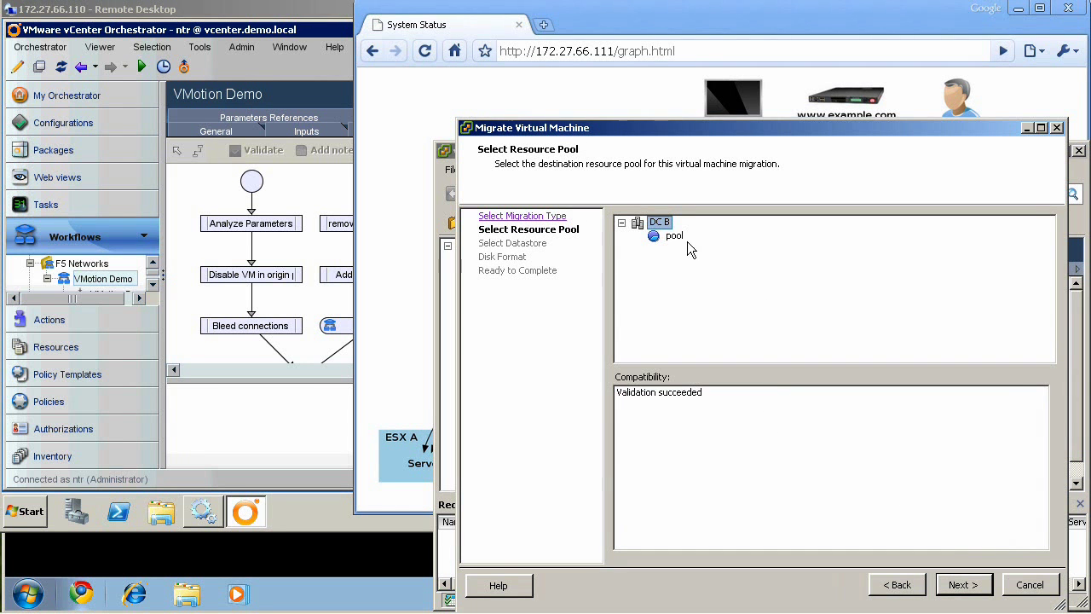
pyautogui.click(674, 236)
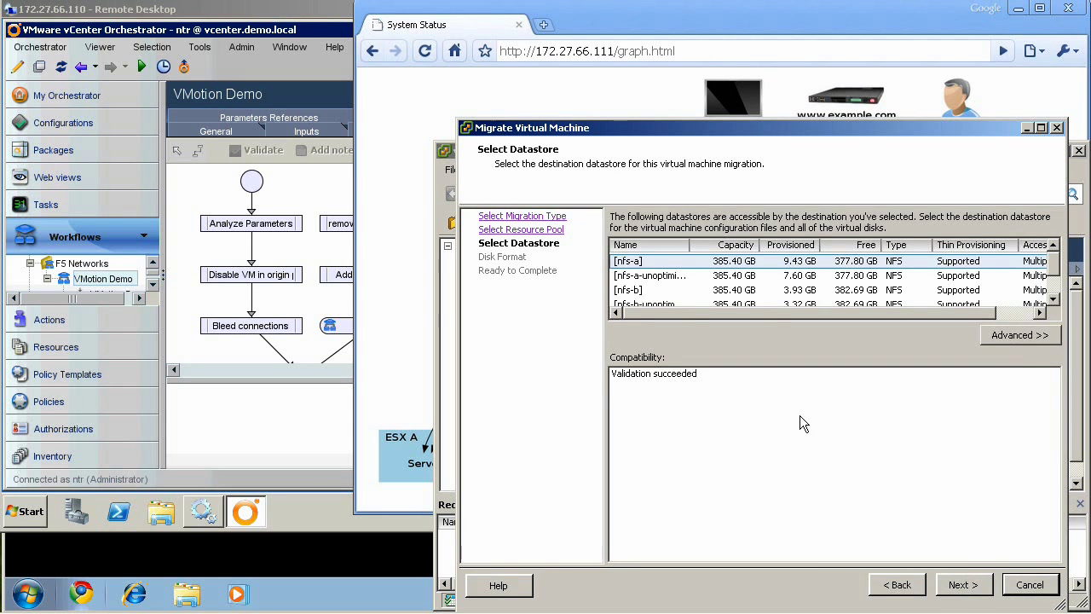
pyautogui.click(650, 274)
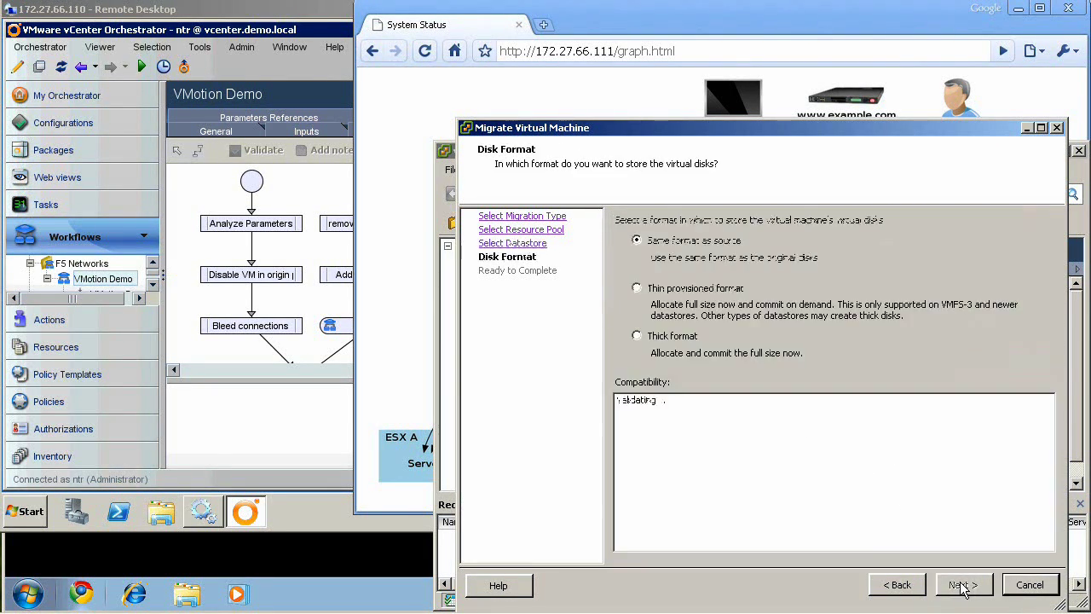
pyautogui.click(966, 584)
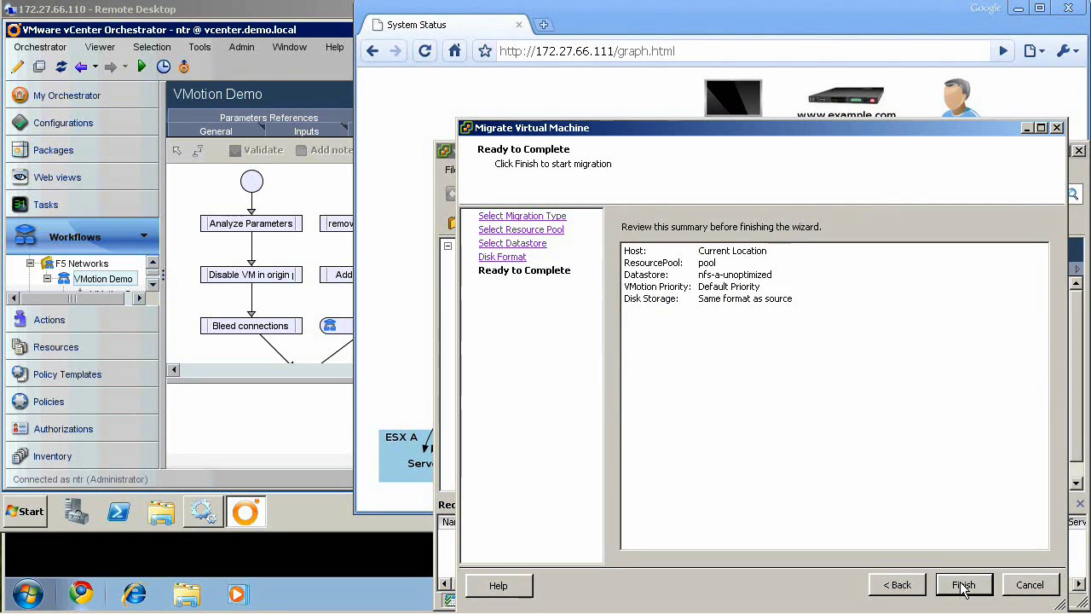
pyautogui.click(965, 584)
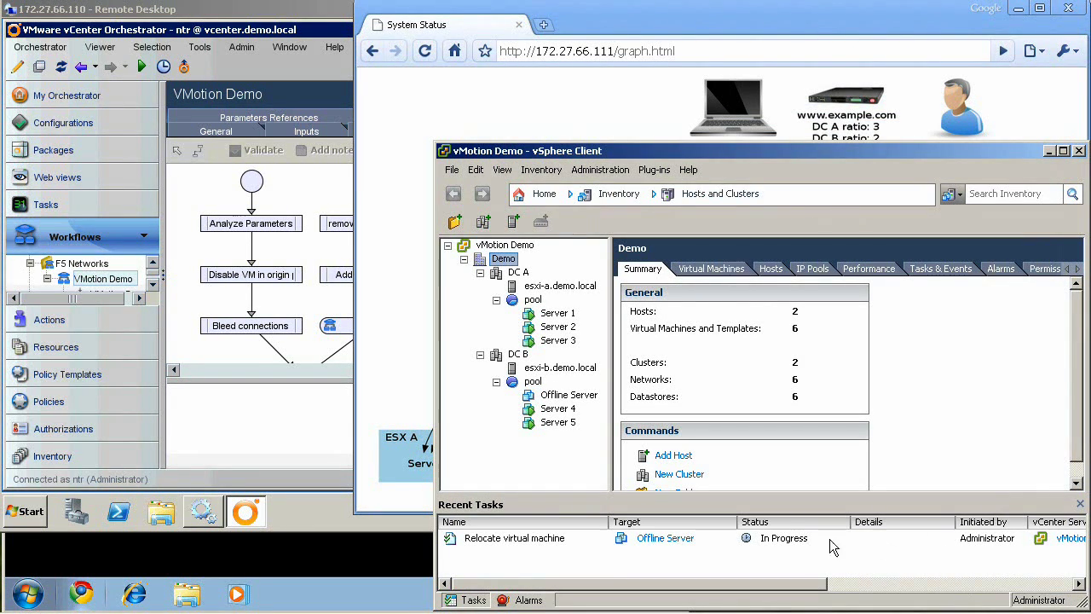
pyautogui.moveTo(782, 555)
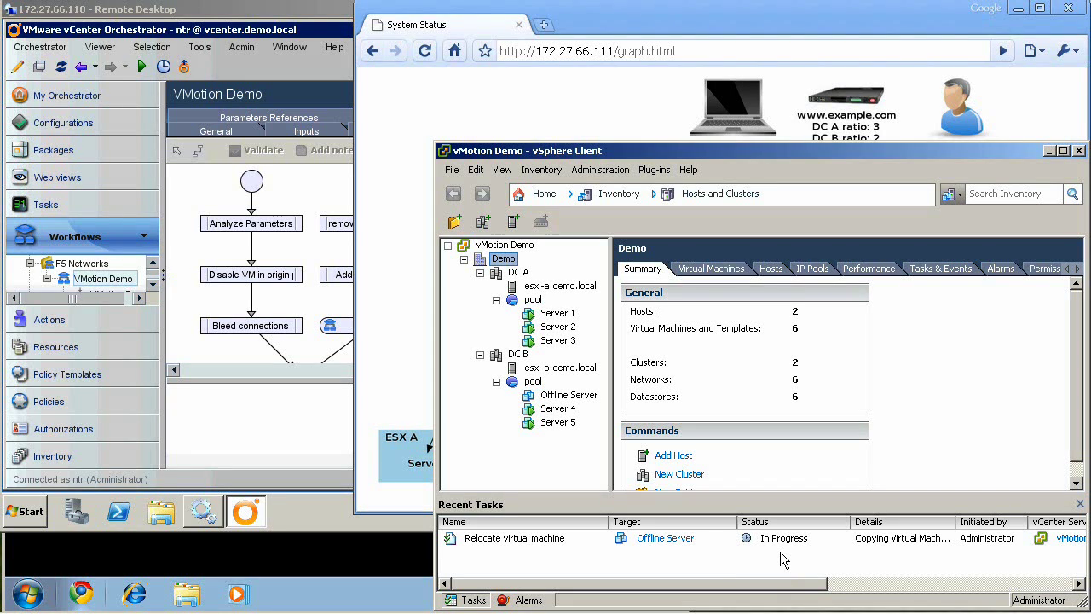
pyautogui.moveTo(680, 16)
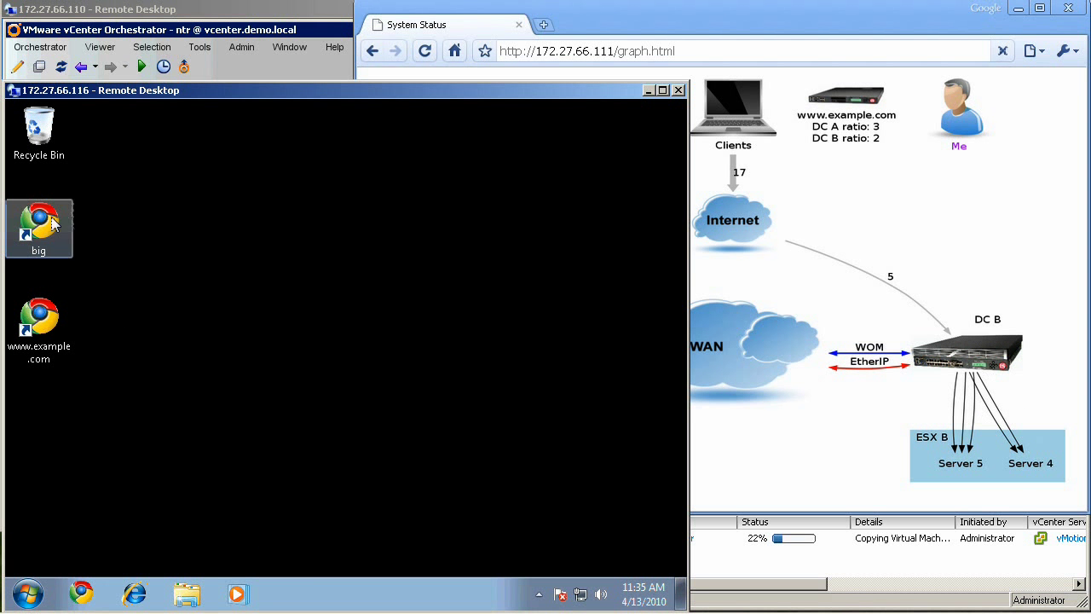
# Launch the 'big' desktop shortcut to download the 954 MB file from Server 3.
pyautogui.doubleClick(39, 225)
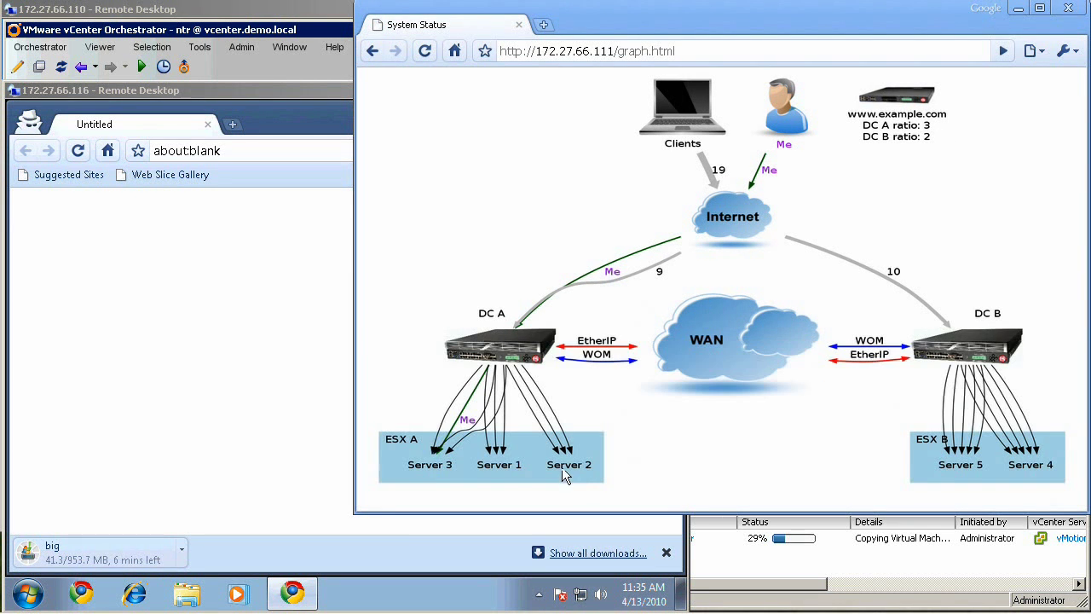
pyautogui.moveTo(447, 477)
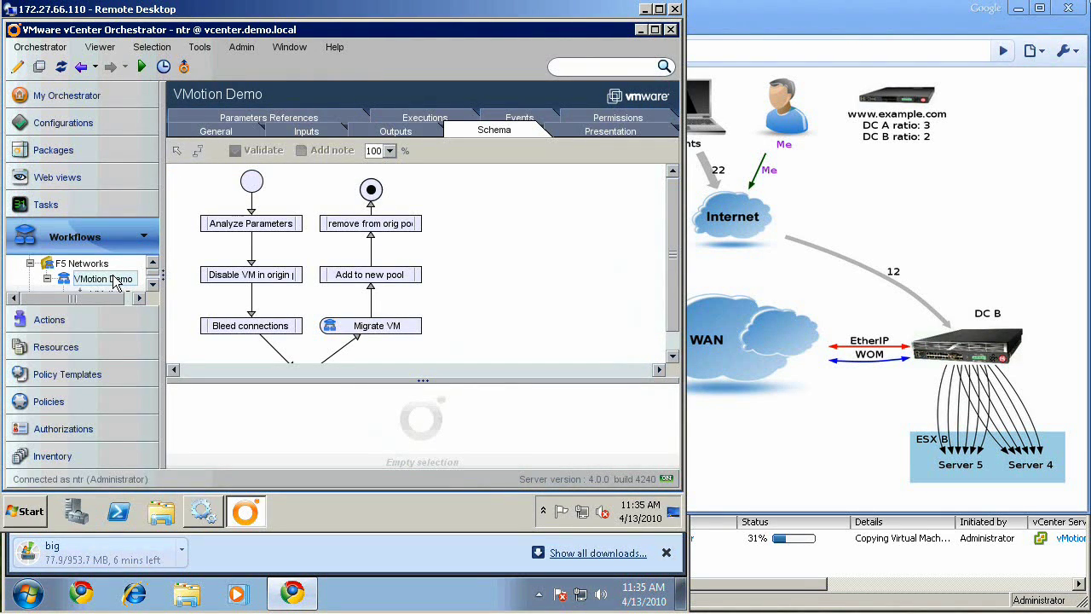
# Start a VMotion Demo workflow run and set its vm parameter to Server 3.
pyautogui.rightClick(104, 279)
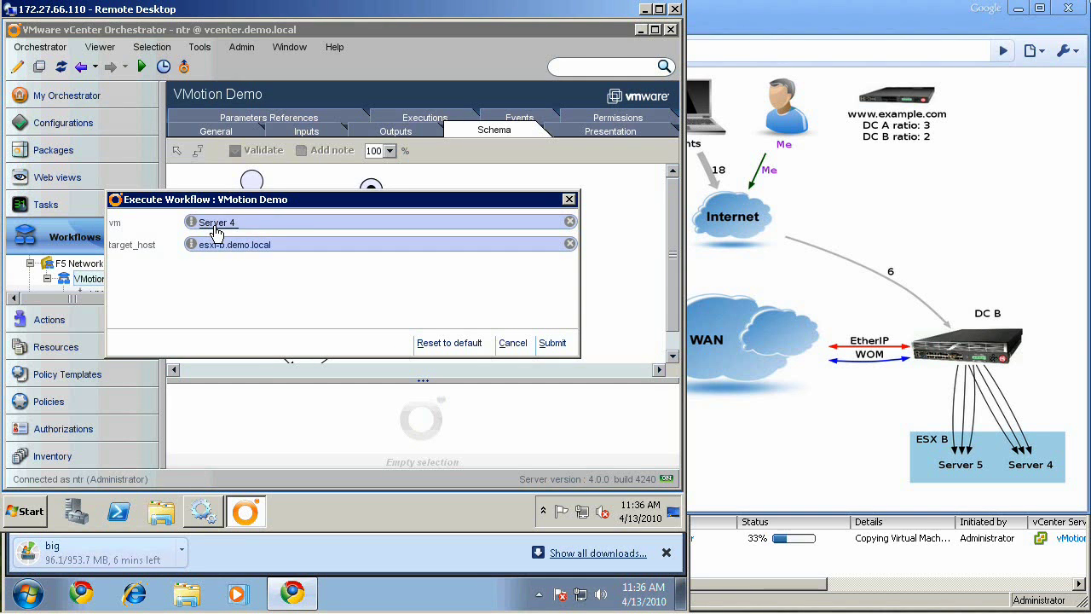
pyautogui.click(216, 222)
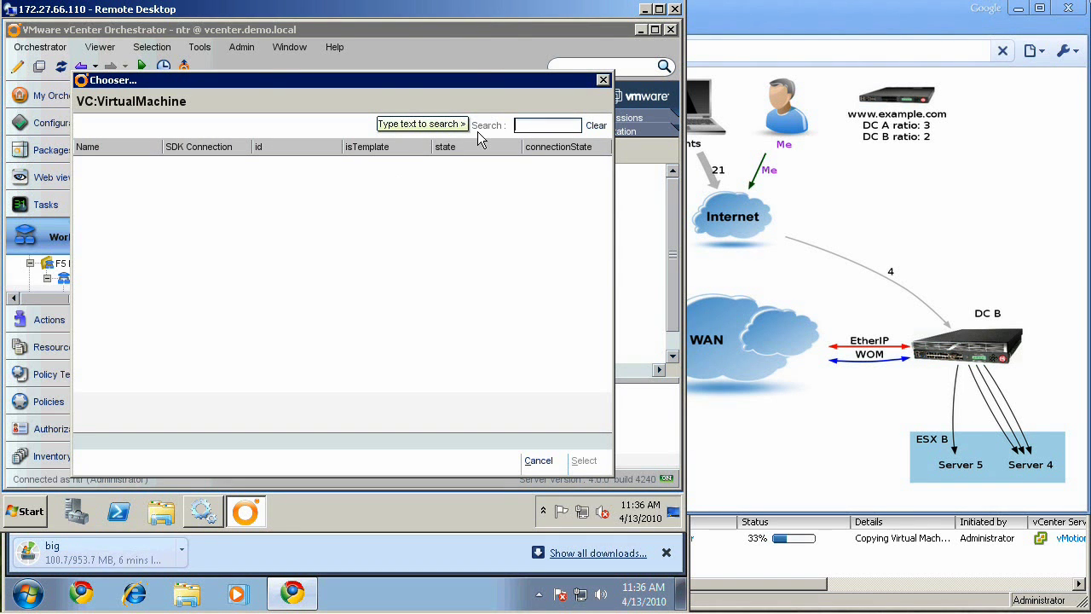
pyautogui.write('se')
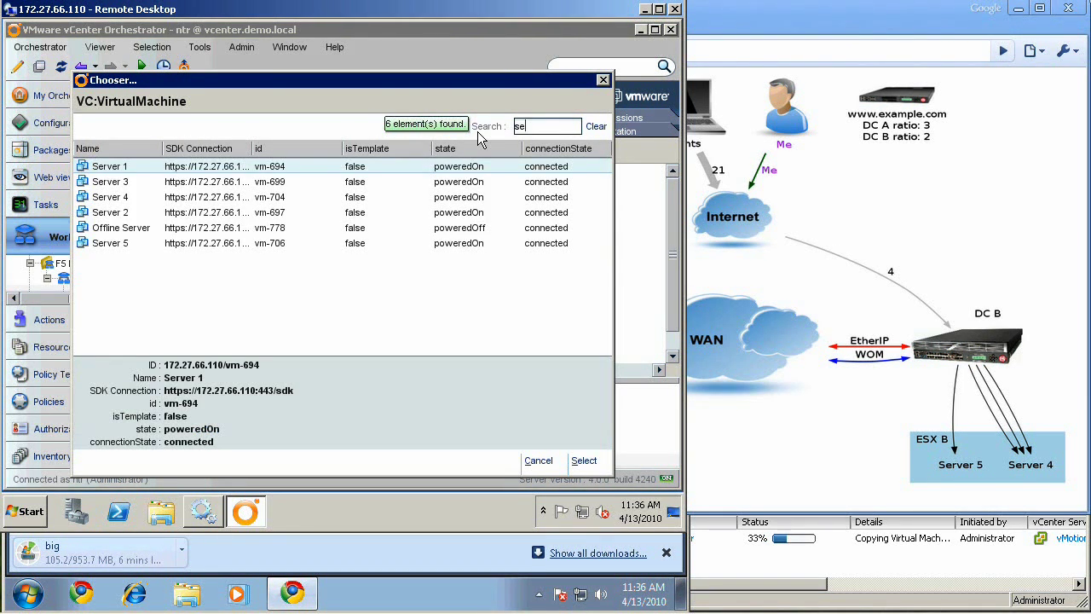
pyautogui.click(109, 182)
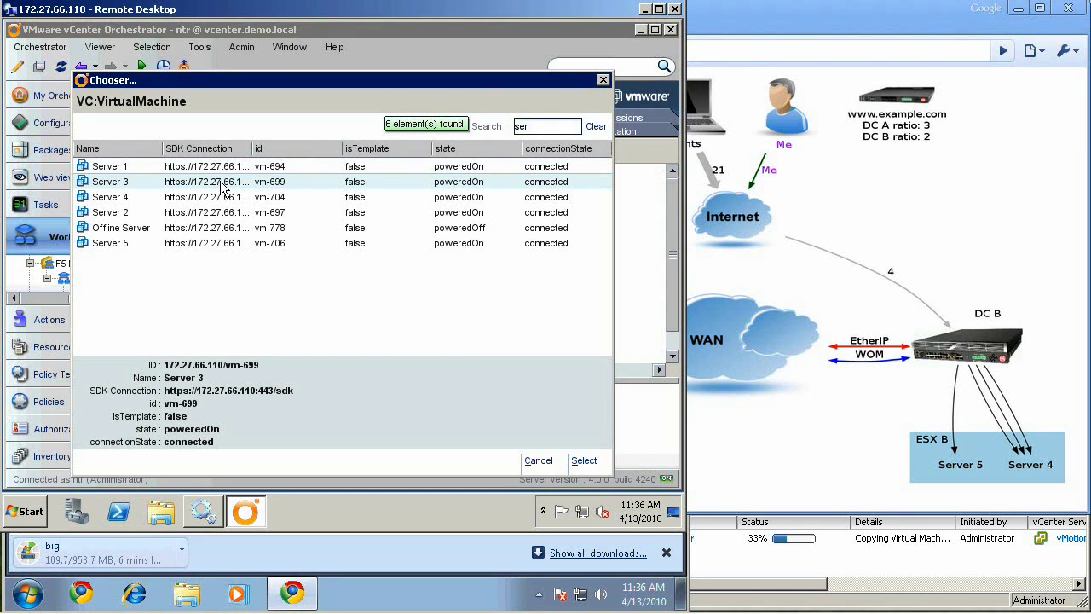
pyautogui.click(583, 460)
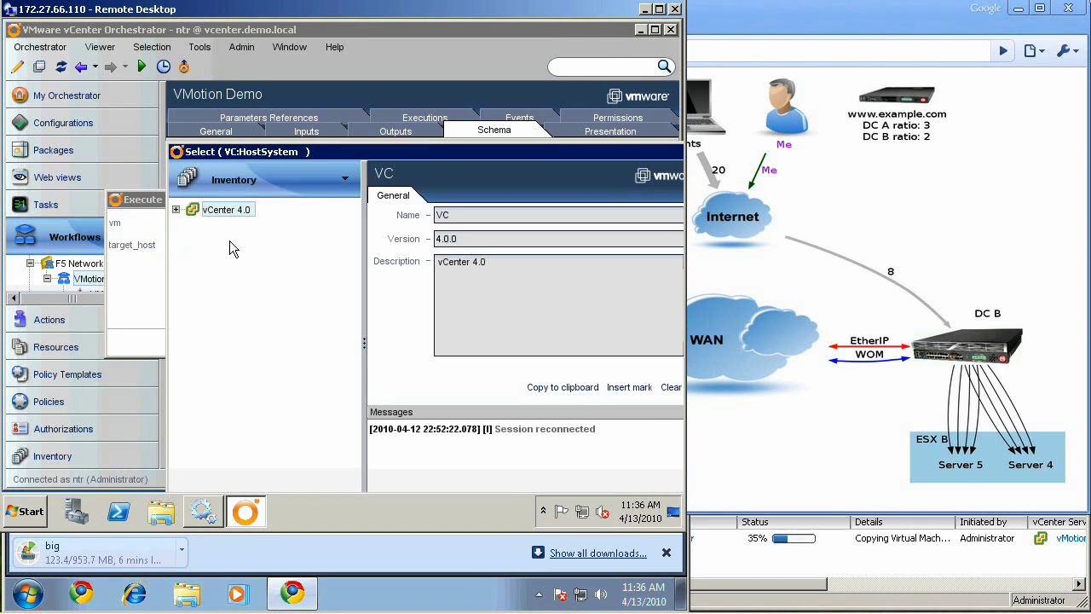
# Set target_host to esxi-b.demo.local under Demo > DC B.
pyautogui.click(176, 209)
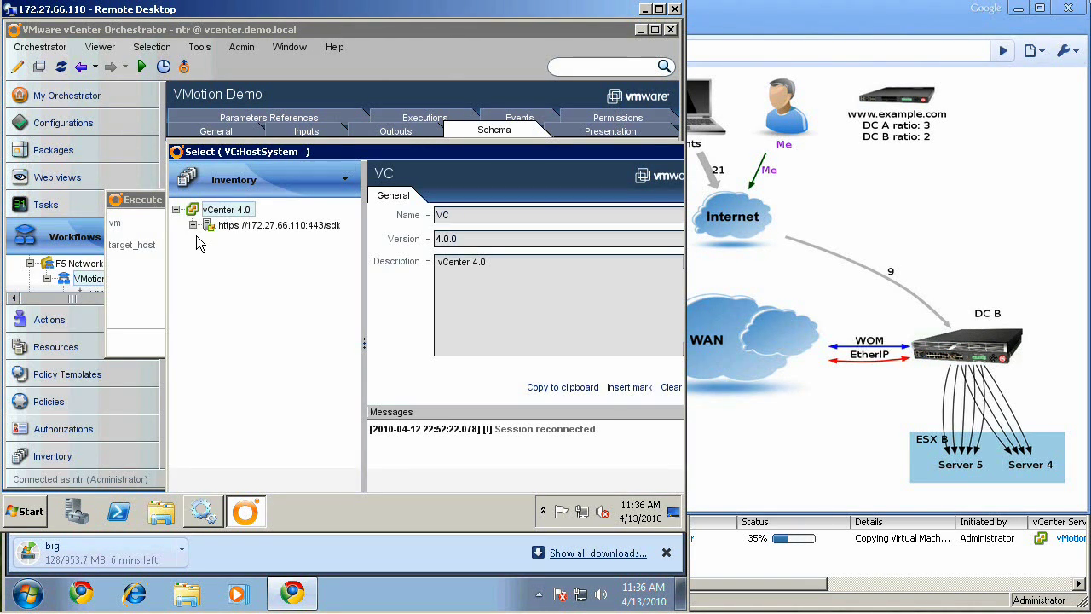
pyautogui.click(193, 225)
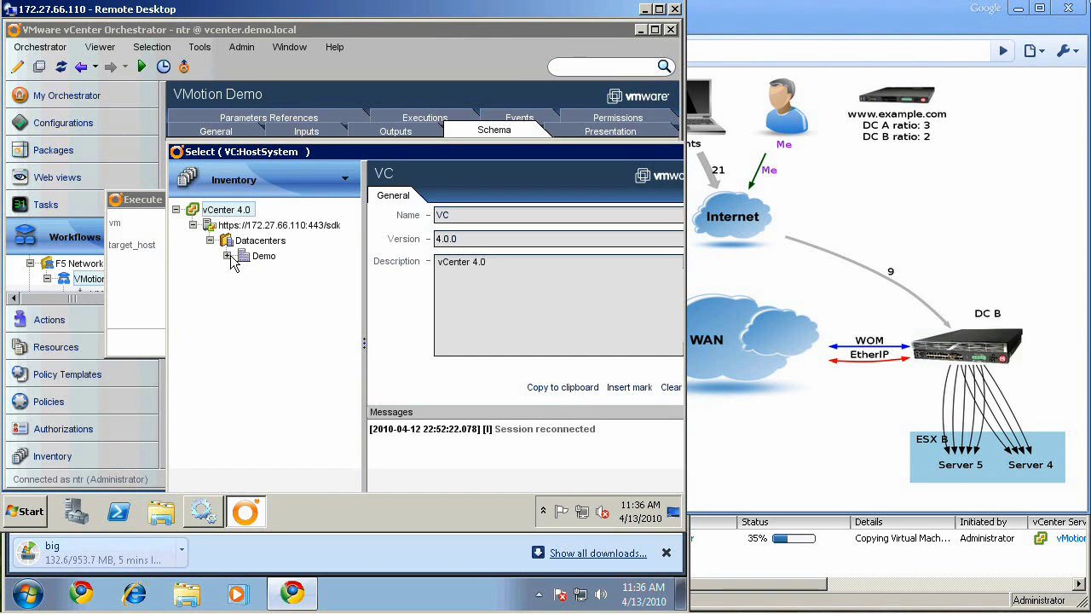
pyautogui.click(230, 256)
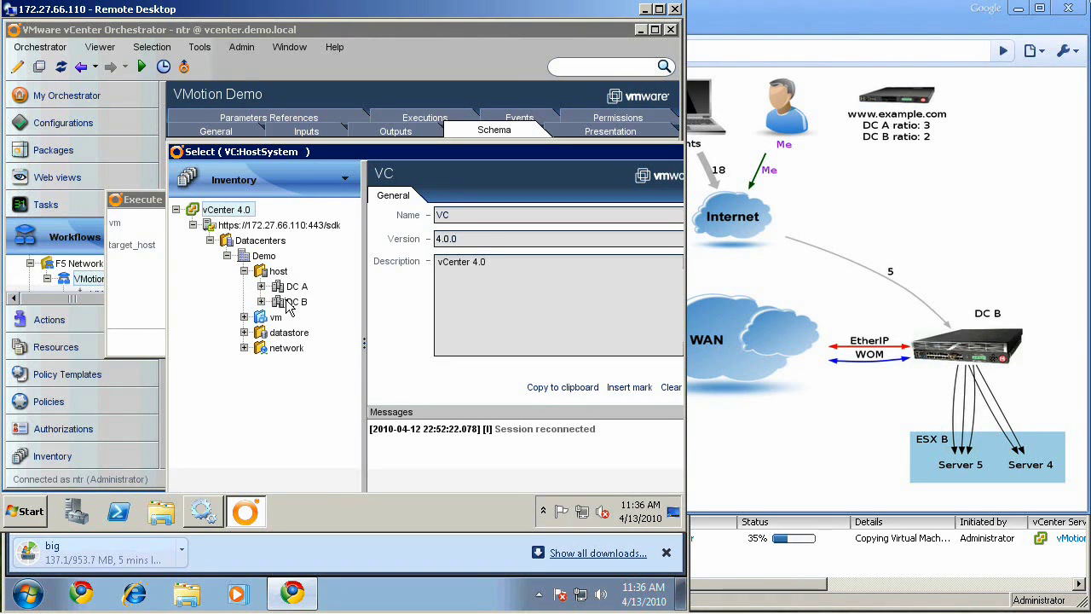
pyautogui.click(263, 301)
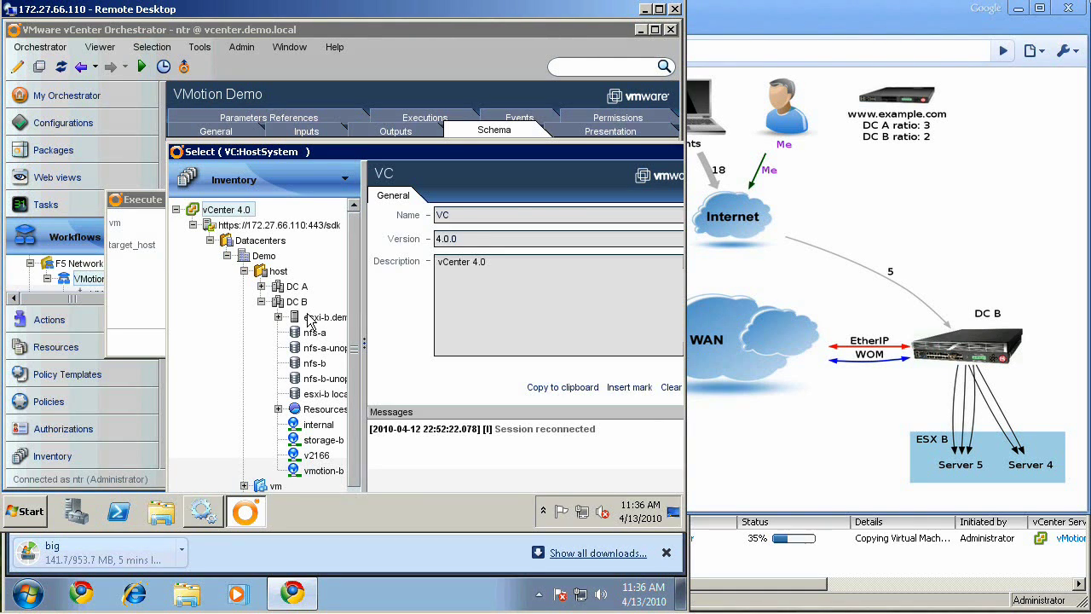
pyautogui.click(325, 317)
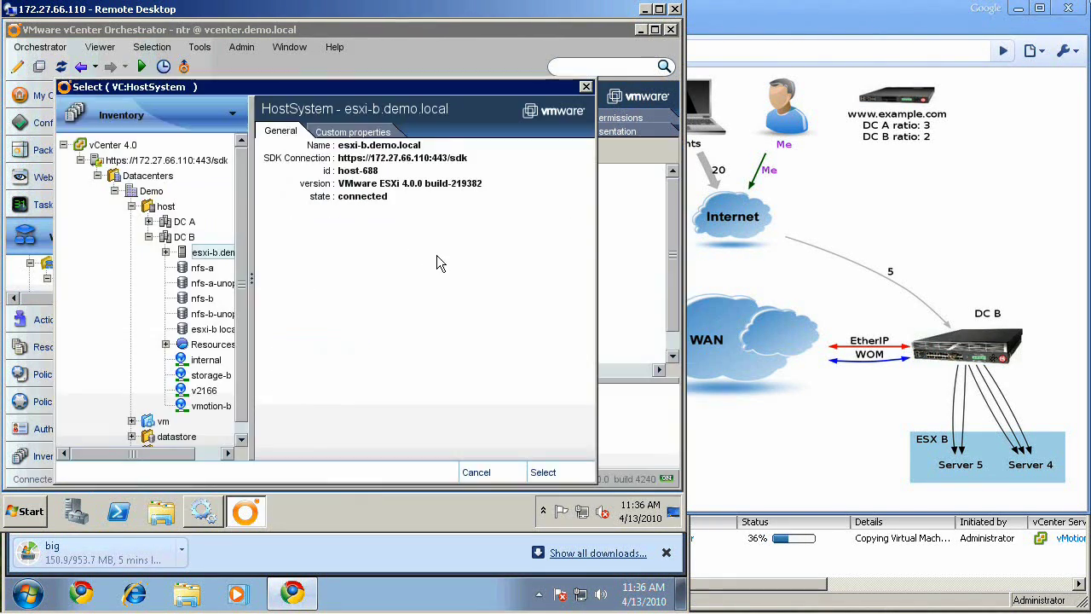
pyautogui.click(543, 471)
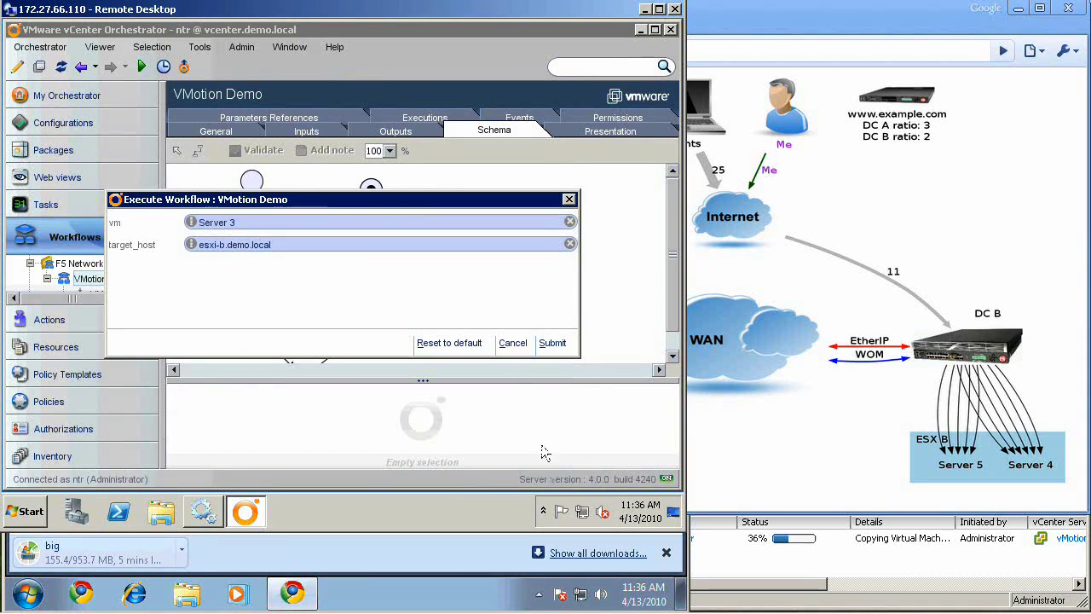
# Submit the VMotion Demo workflow to relocate Server 3 to esxi-b.demo.local.
pyautogui.click(553, 343)
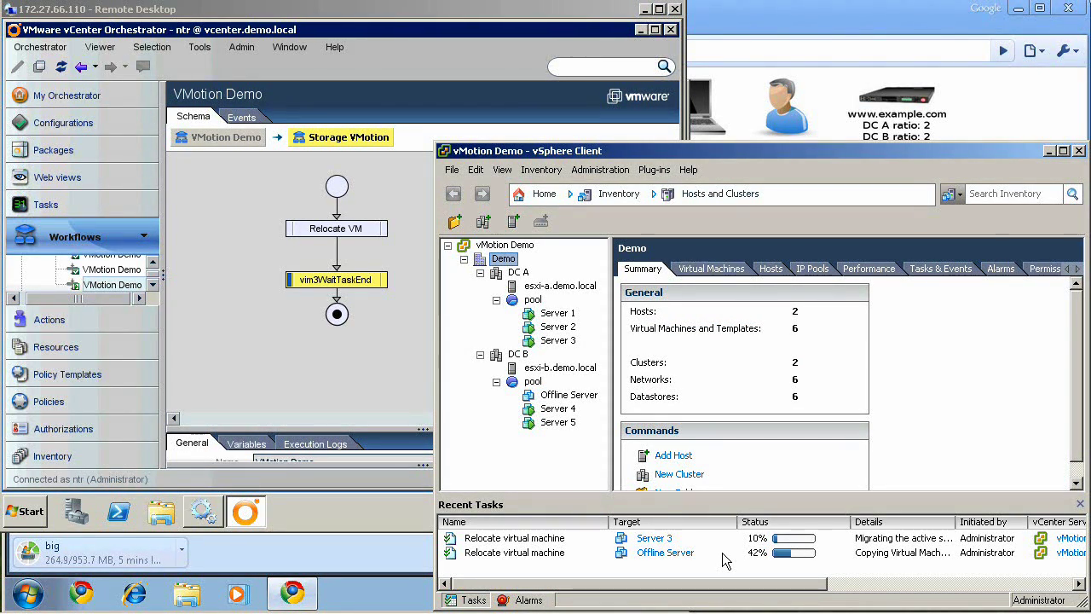
pyautogui.moveTo(833, 544)
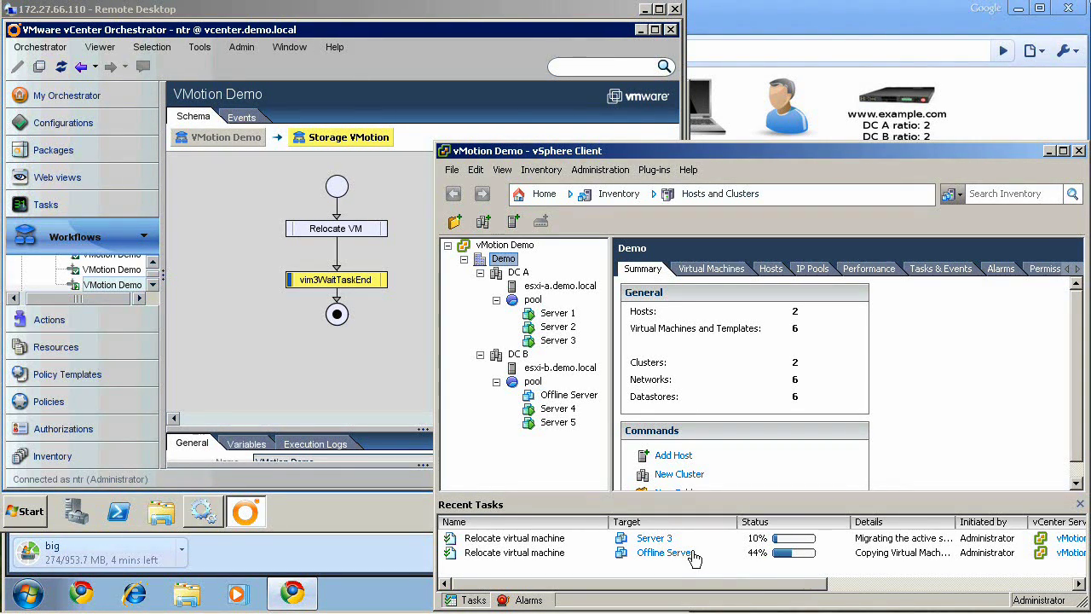
pyautogui.moveTo(719, 562)
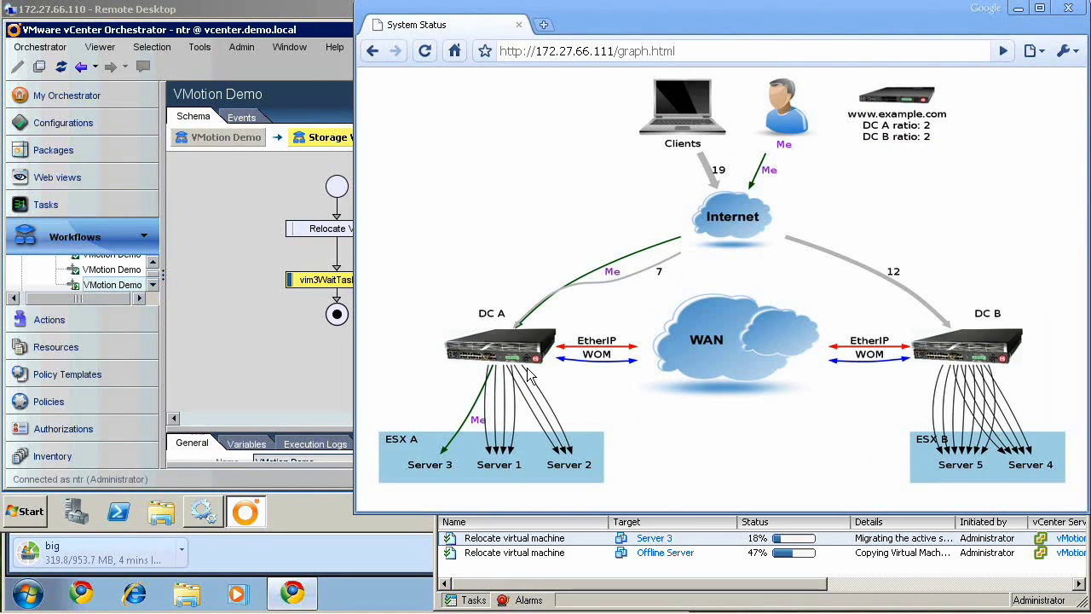
pyautogui.moveTo(772, 97)
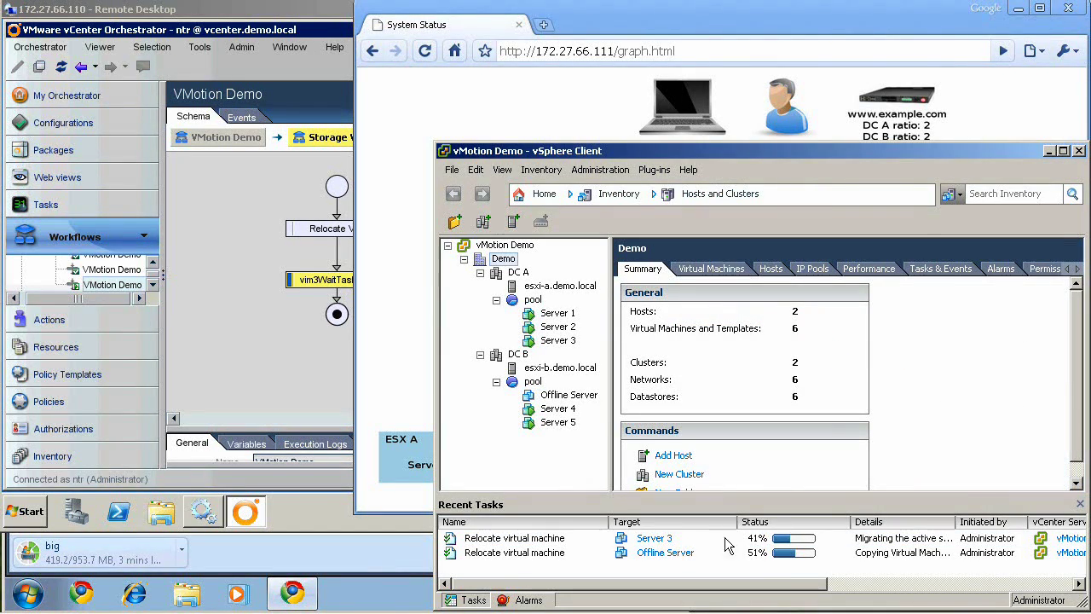
pyautogui.moveTo(791, 571)
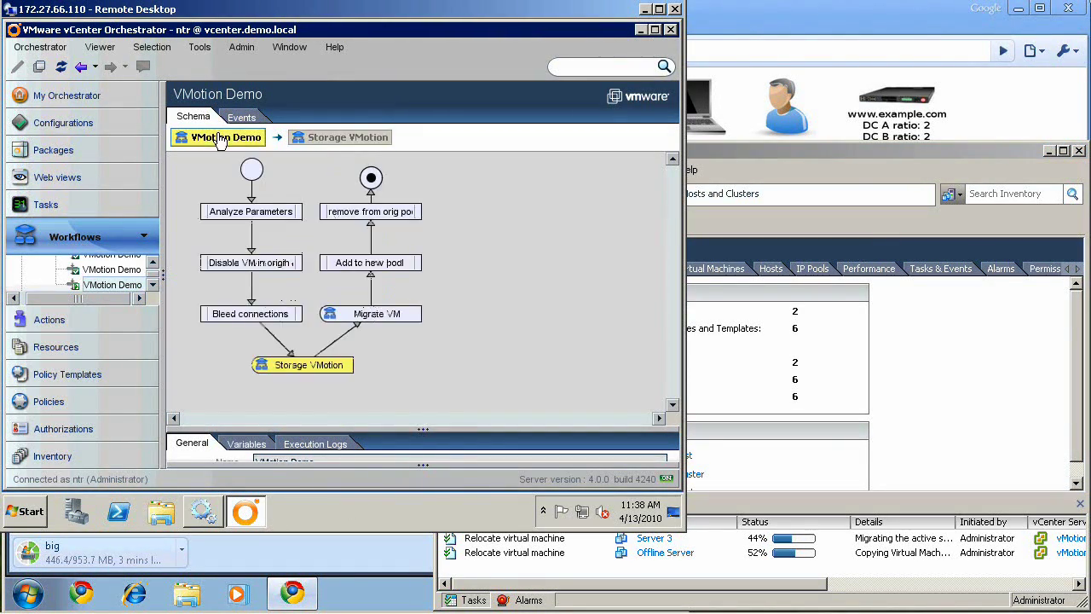
# Show the parent VMotion Demo workflow's progress at its Storage VMotion step.
pyautogui.click(347, 137)
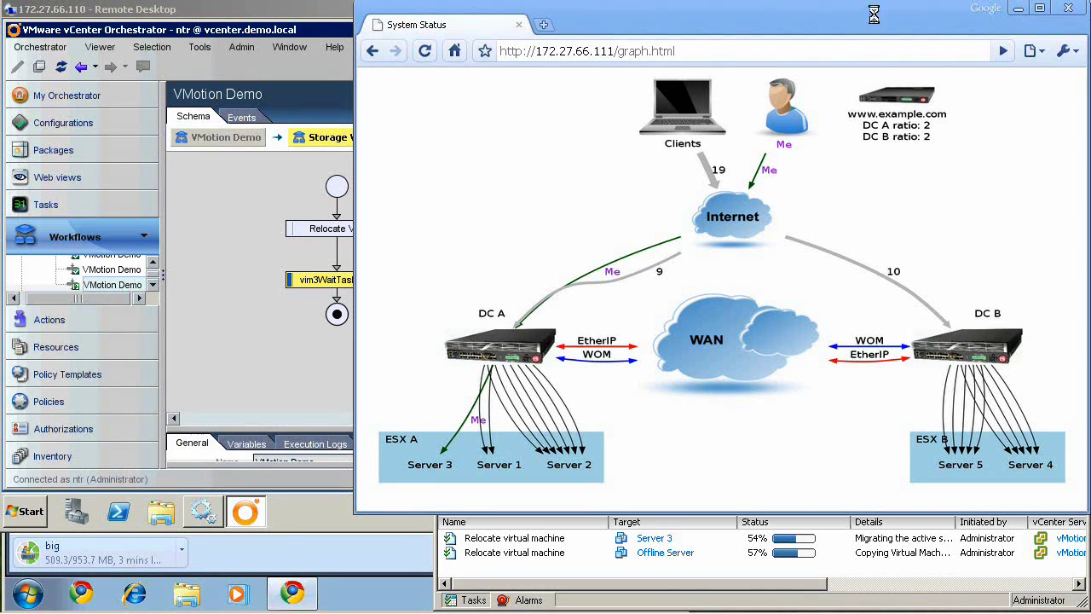
pyautogui.moveTo(878, 20)
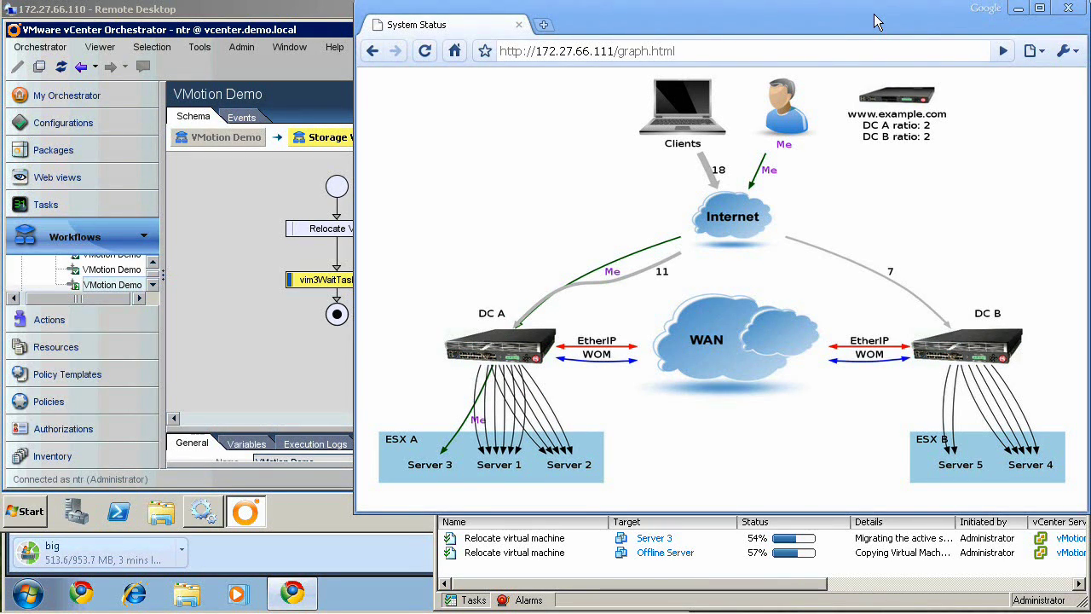